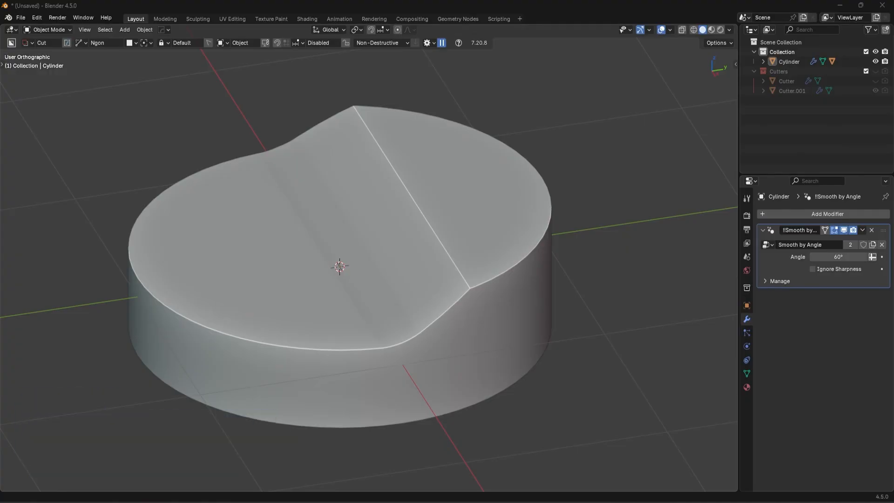
Step: Switch the cylinder into Edit Mode to work on its mesh
key(Tab)
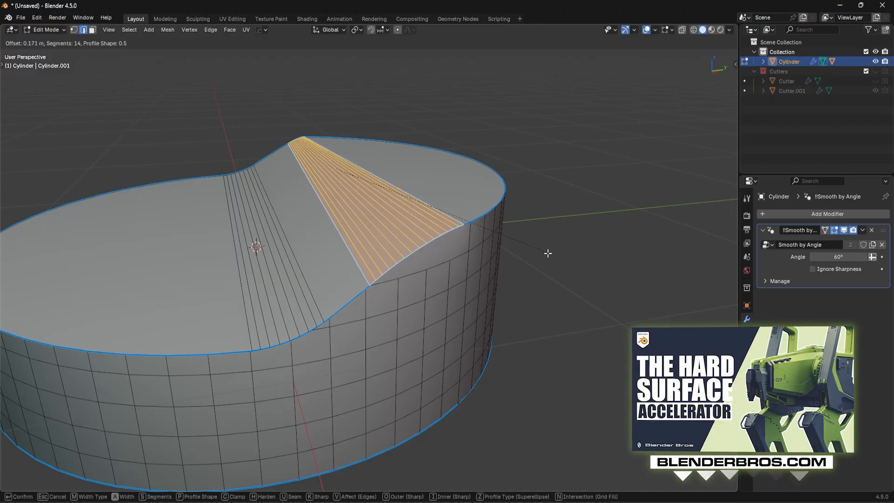
mouse_move(548, 250)
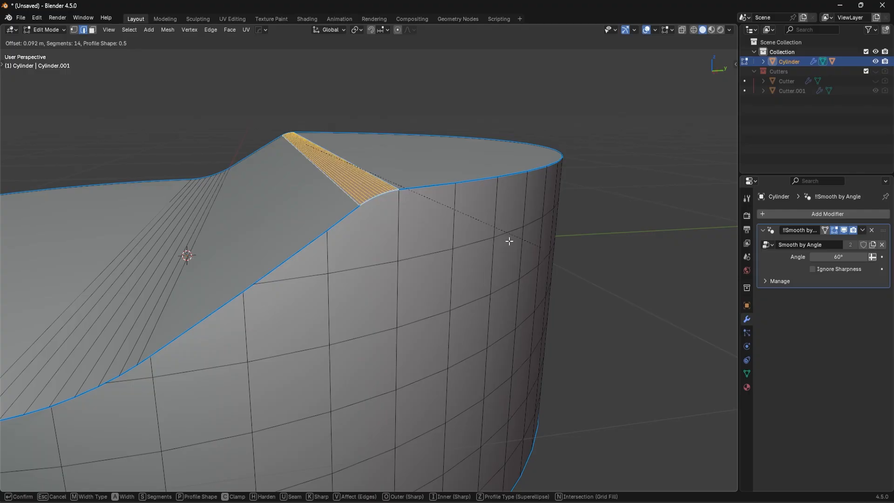
mouse_move(546, 244)
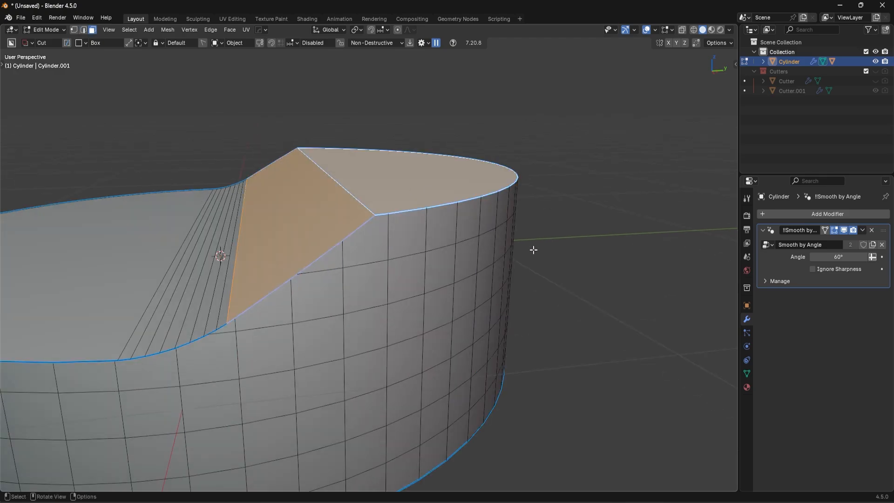
Step: Separate the sloped-top faces into Cylinder.001, isolate it in local view, and dissolve extra vertices
key(g)
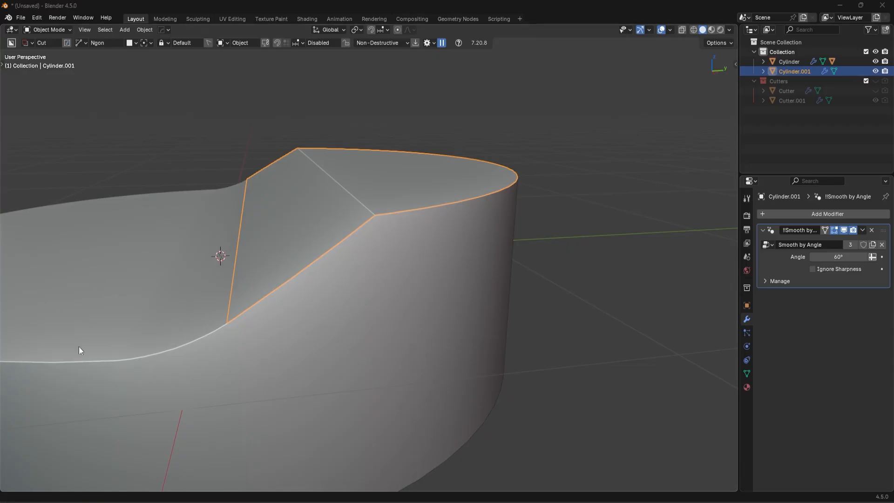
key(/)
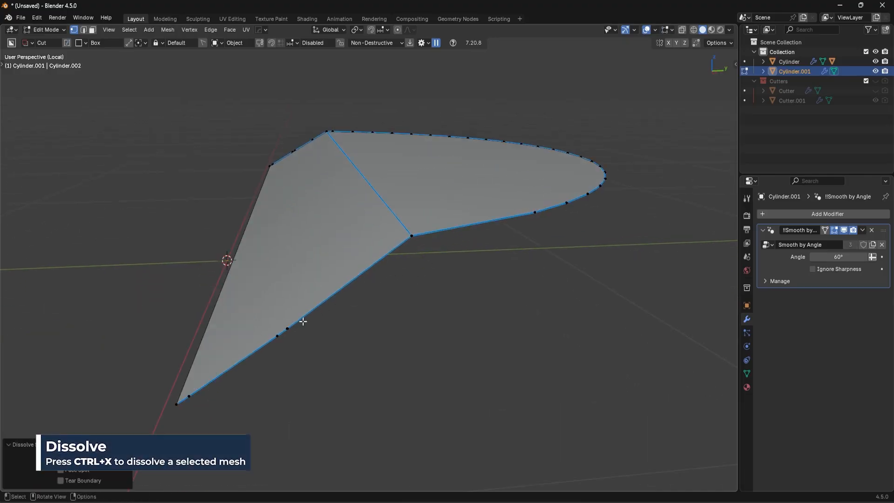
mouse_move(337, 285)
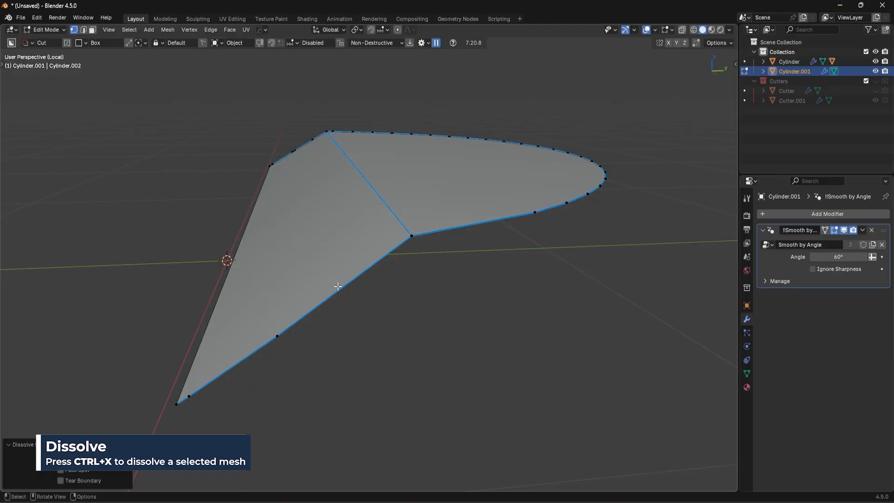
key(ctrl+x)
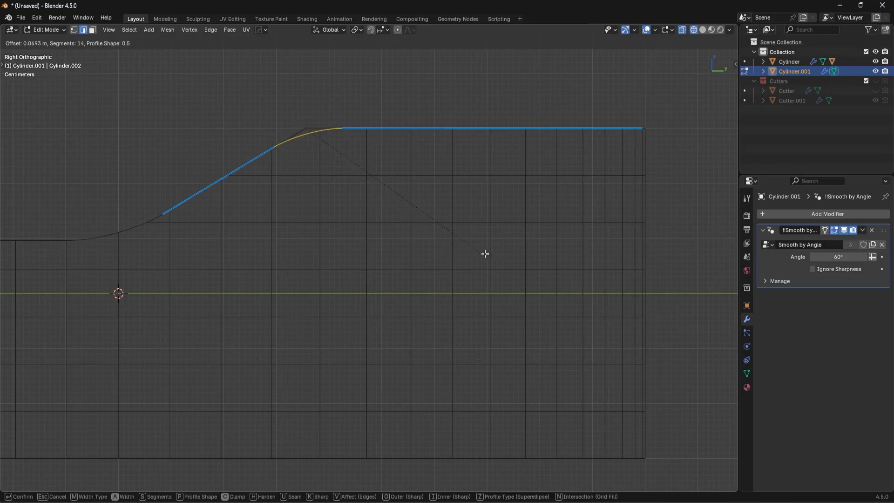
mouse_move(490, 252)
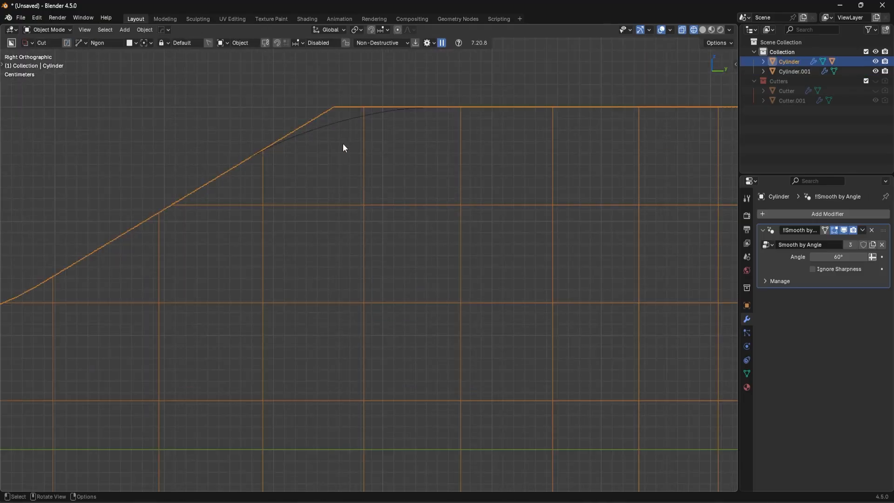
mouse_move(327, 107)
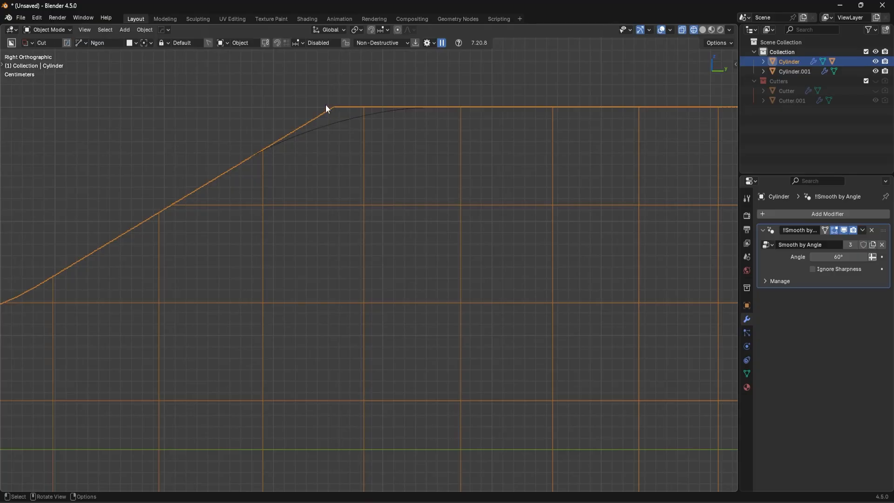
Step: Scale Cylinder.001 along X and thicken it with a Solidify modifier
click(794, 71)
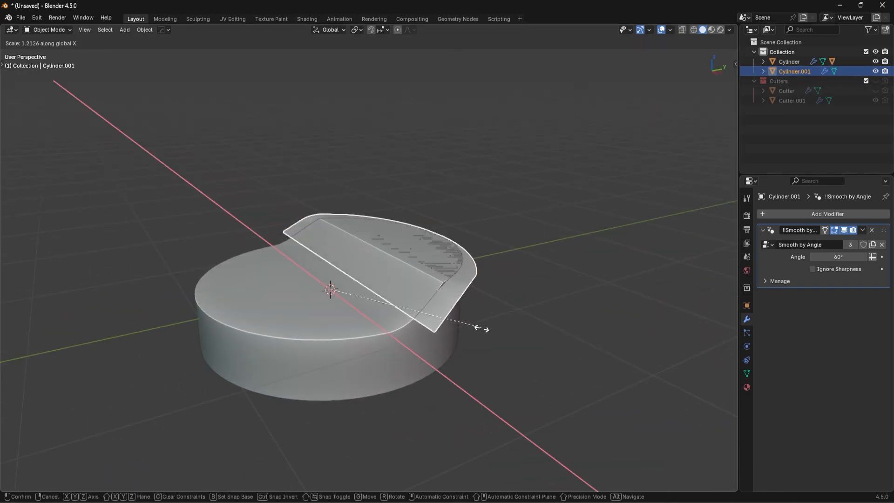
click(475, 329)
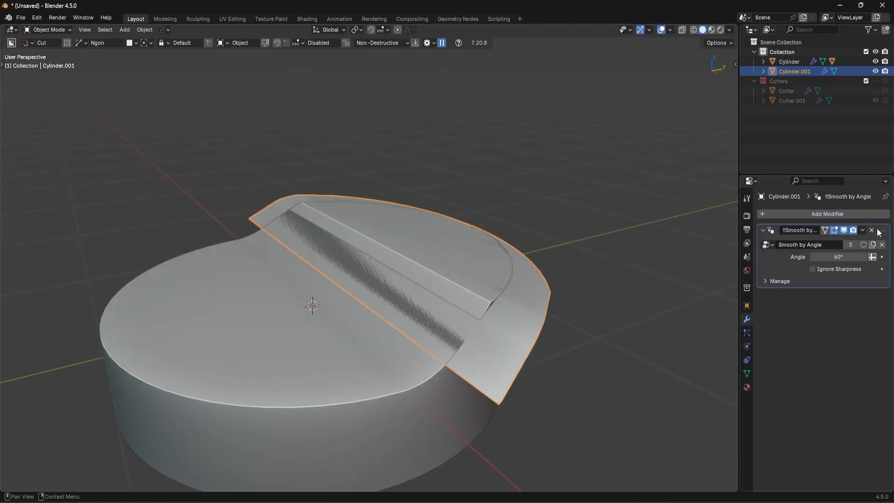
click(822, 214)
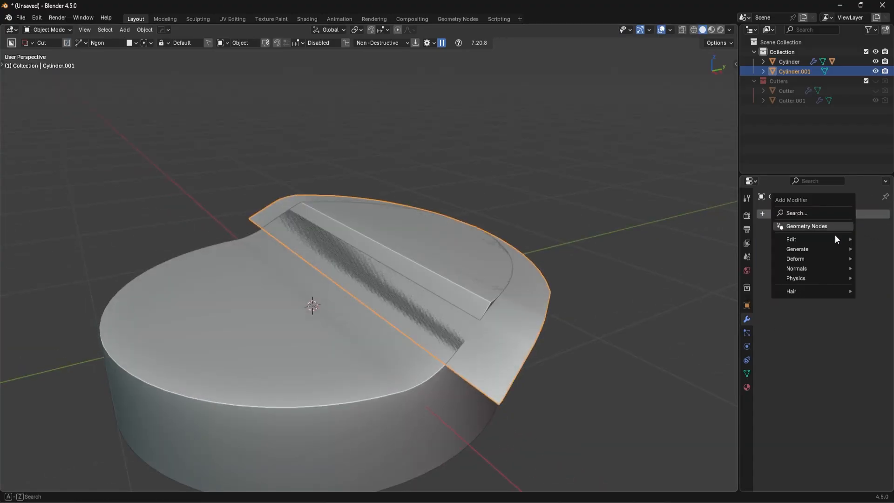
mouse_move(797, 249)
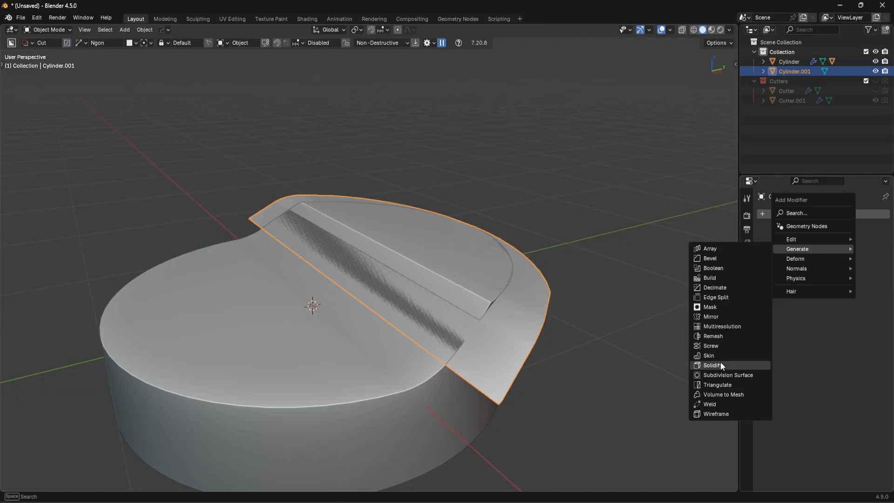
click(711, 365)
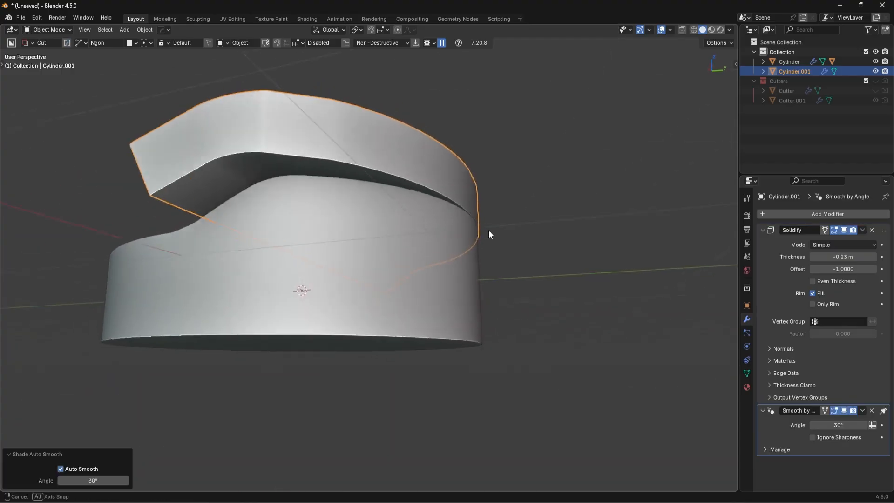
drag(488, 233, 506, 257)
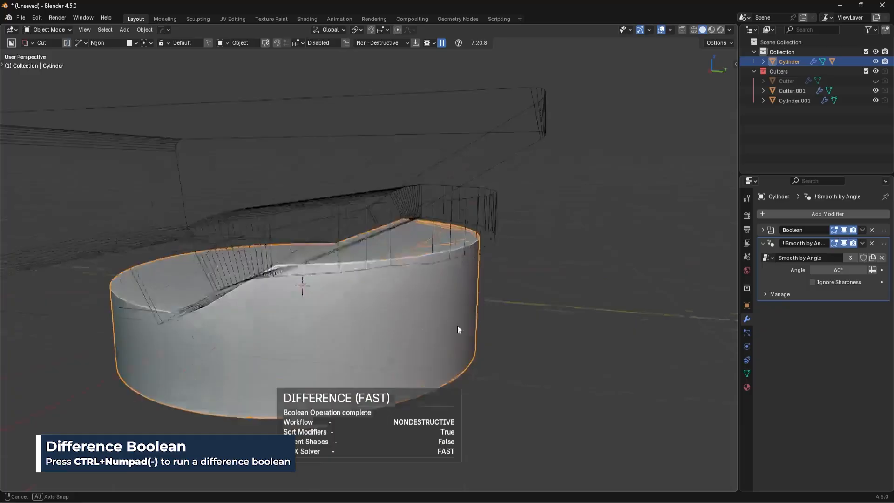
Step: Switch the Boolean difference modifier to the Exact solver and toggle the wireframe overlay
click(762, 230)
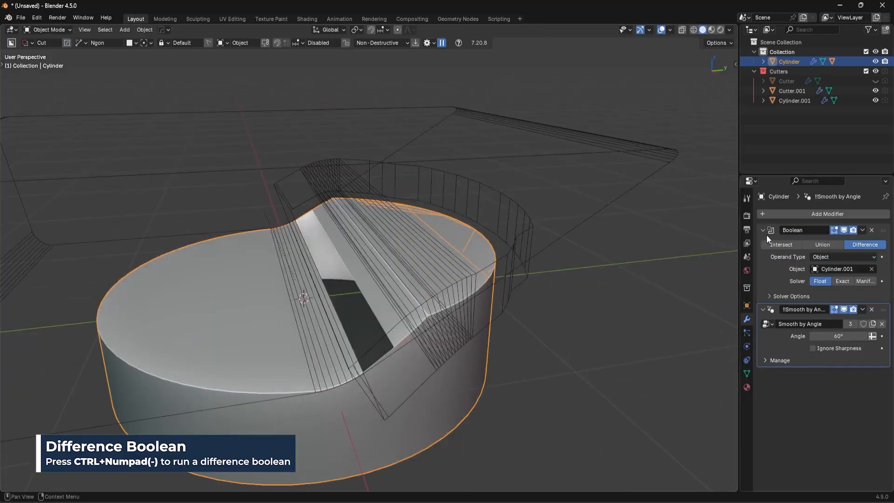
click(842, 280)
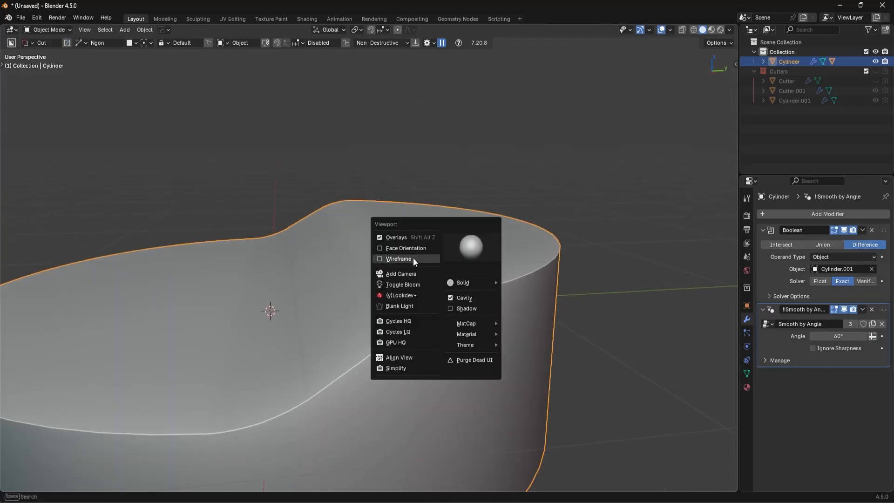
click(398, 258)
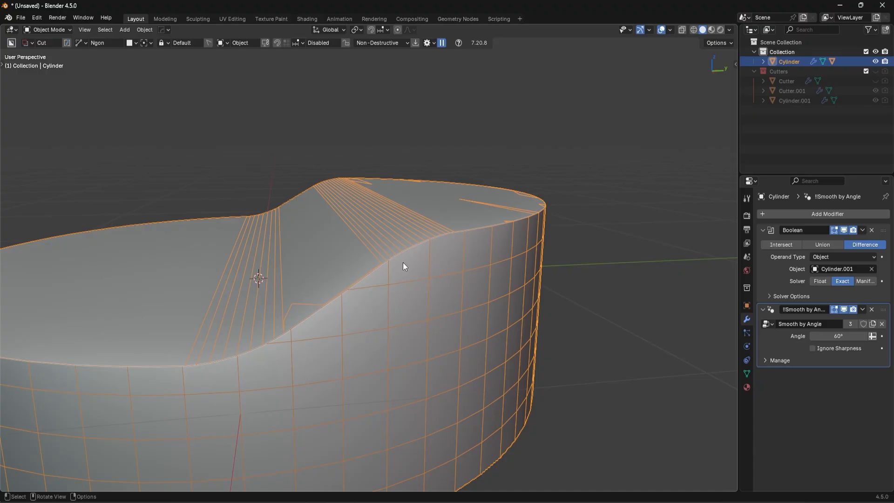
mouse_move(420, 266)
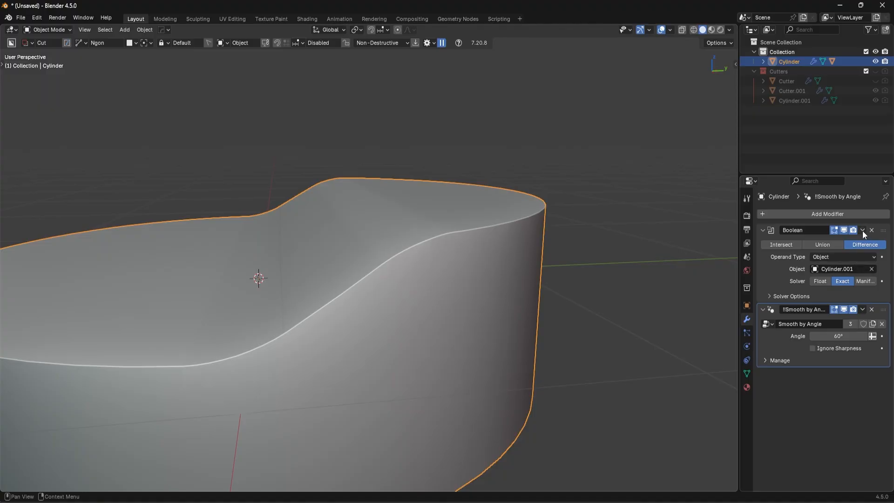
Step: Apply the Boolean cut, run MACHIN3 Clean Up, and Limited Dissolve the whole mesh
key(Tab)
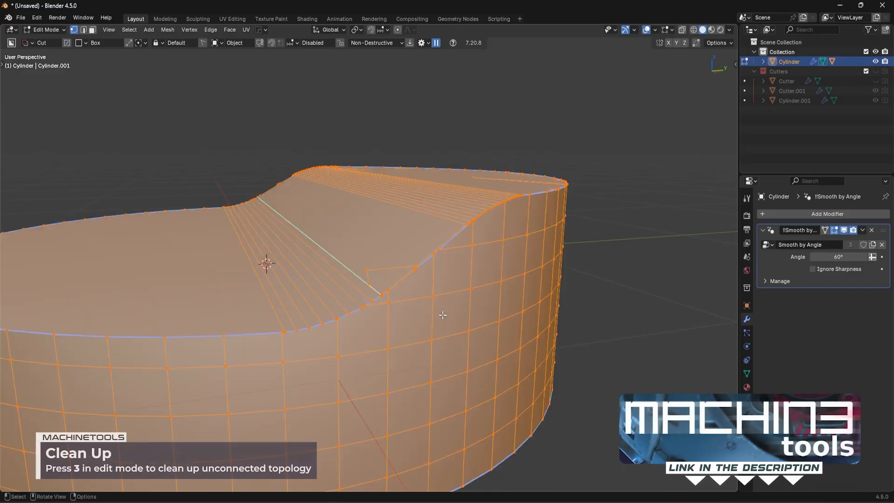
key(3)
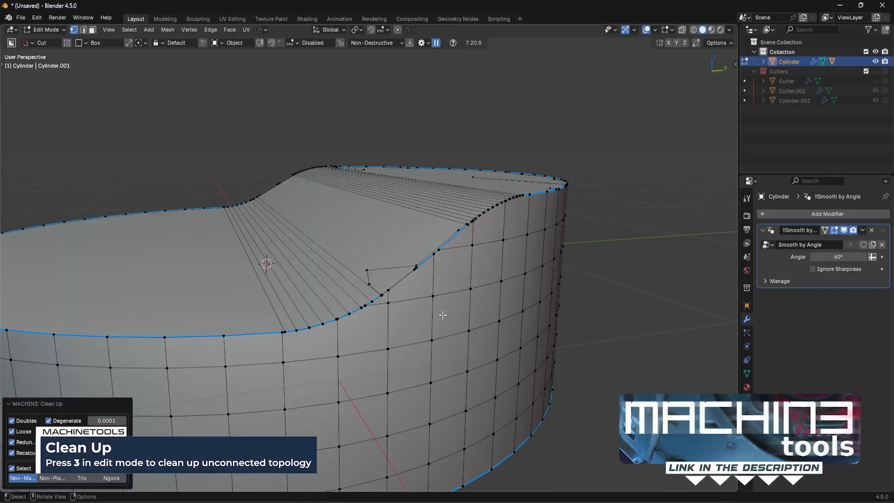
key(a)
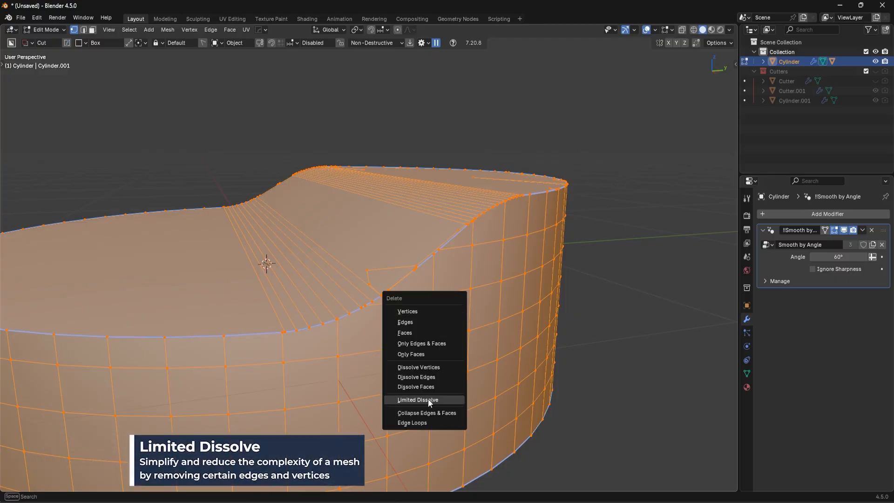
click(417, 400)
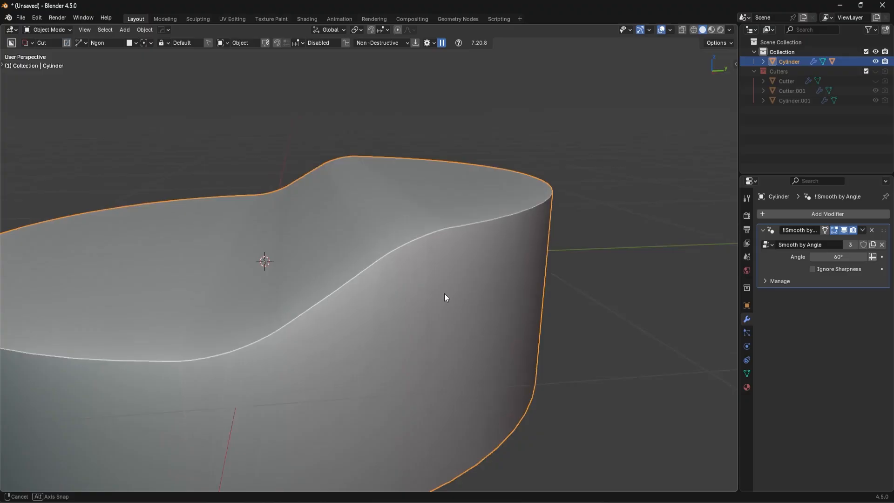
Step: Delete the stray sliver face along the cut and return to Object Mode
key(Tab)
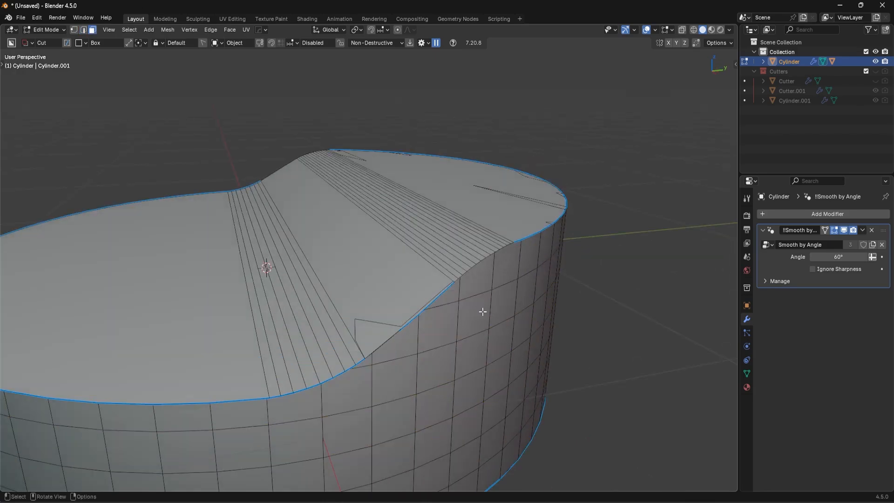
click(416, 284)
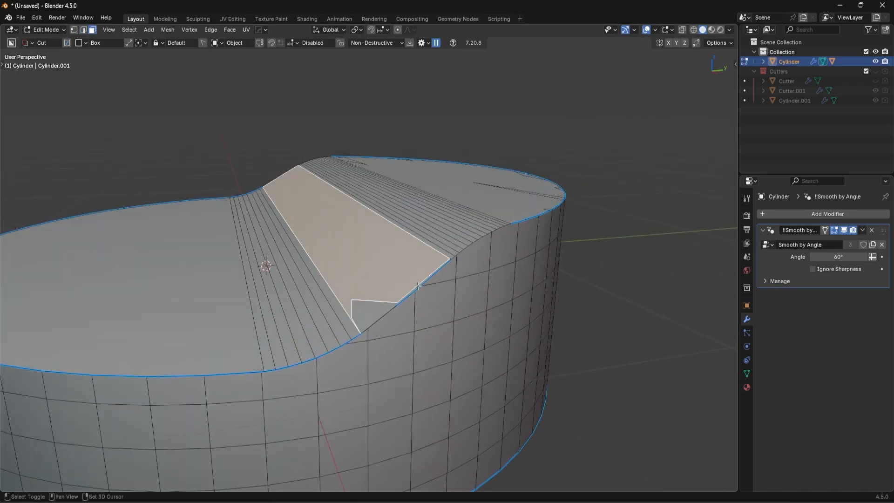
key(shift+g)
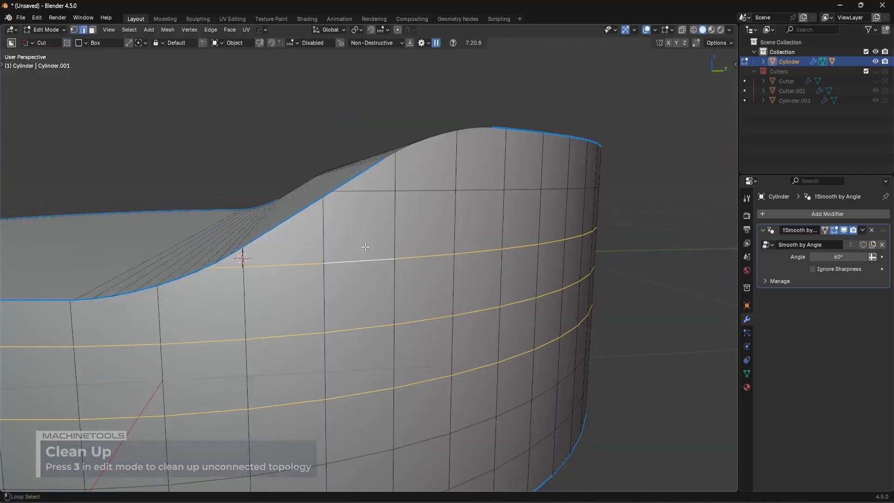
key(Tab)
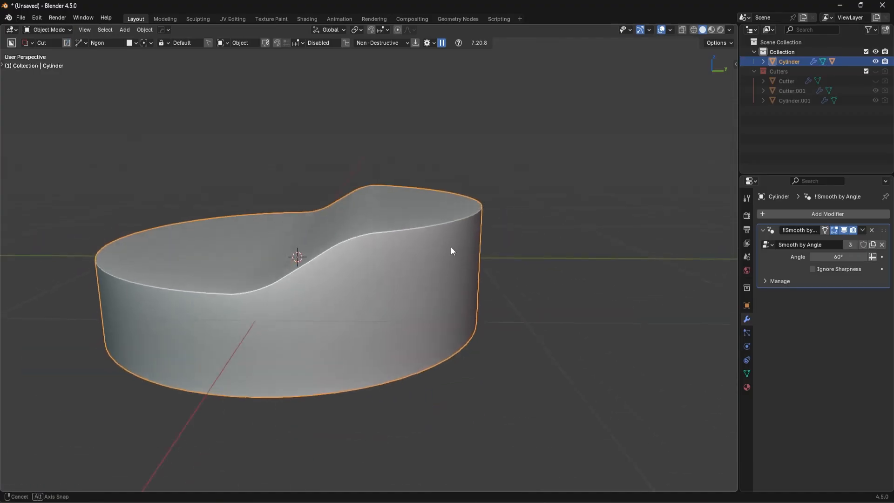